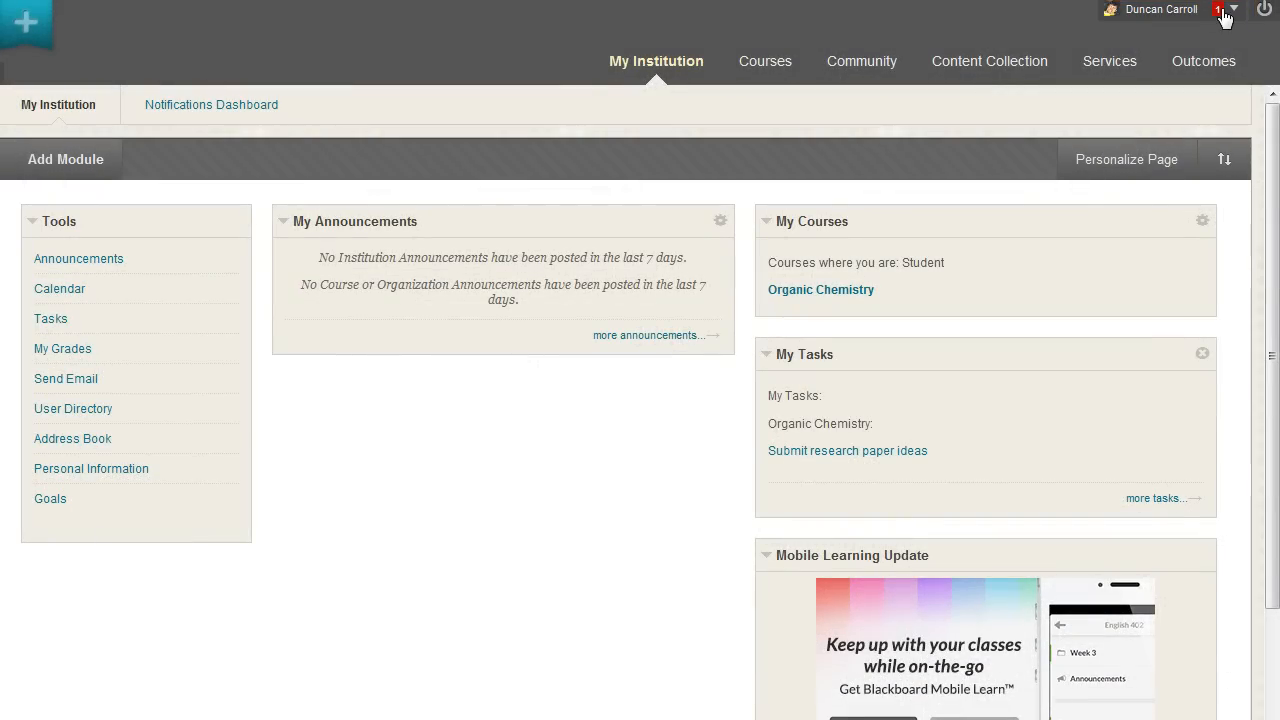
# Go to Settings > Personal Information from the menu beside your name.
pyautogui.click(1232, 9)
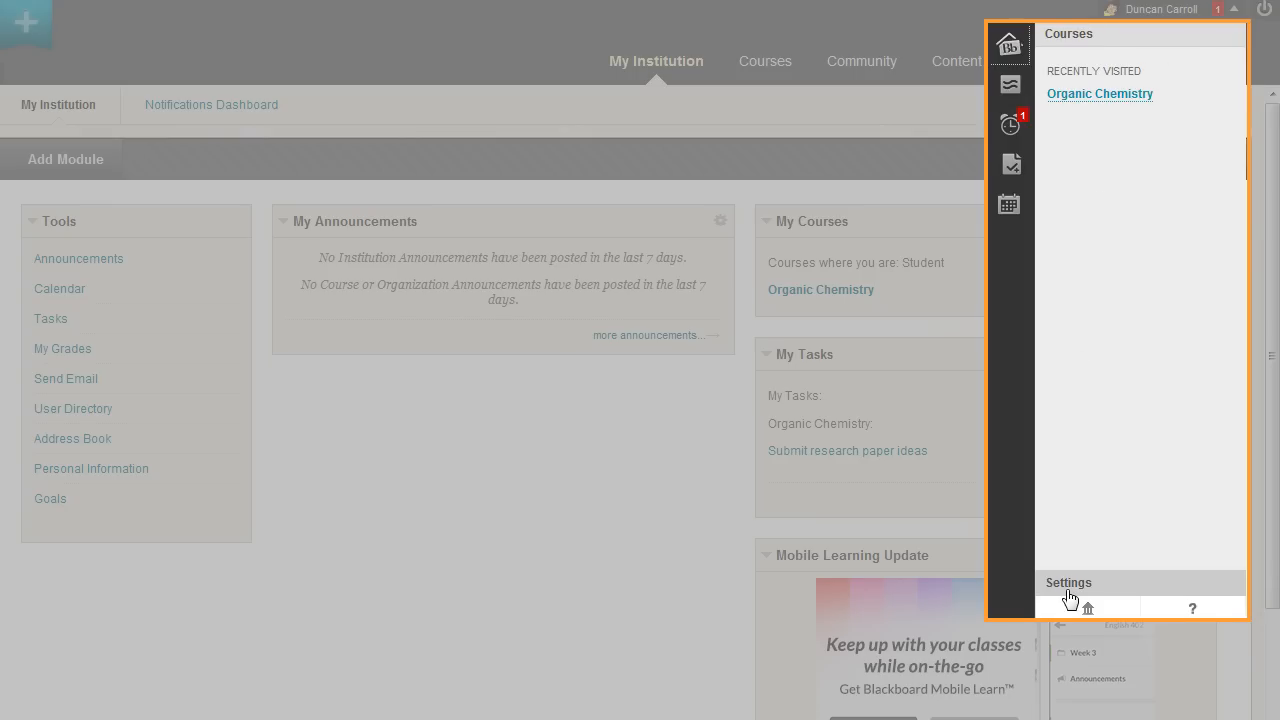
pyautogui.click(1068, 582)
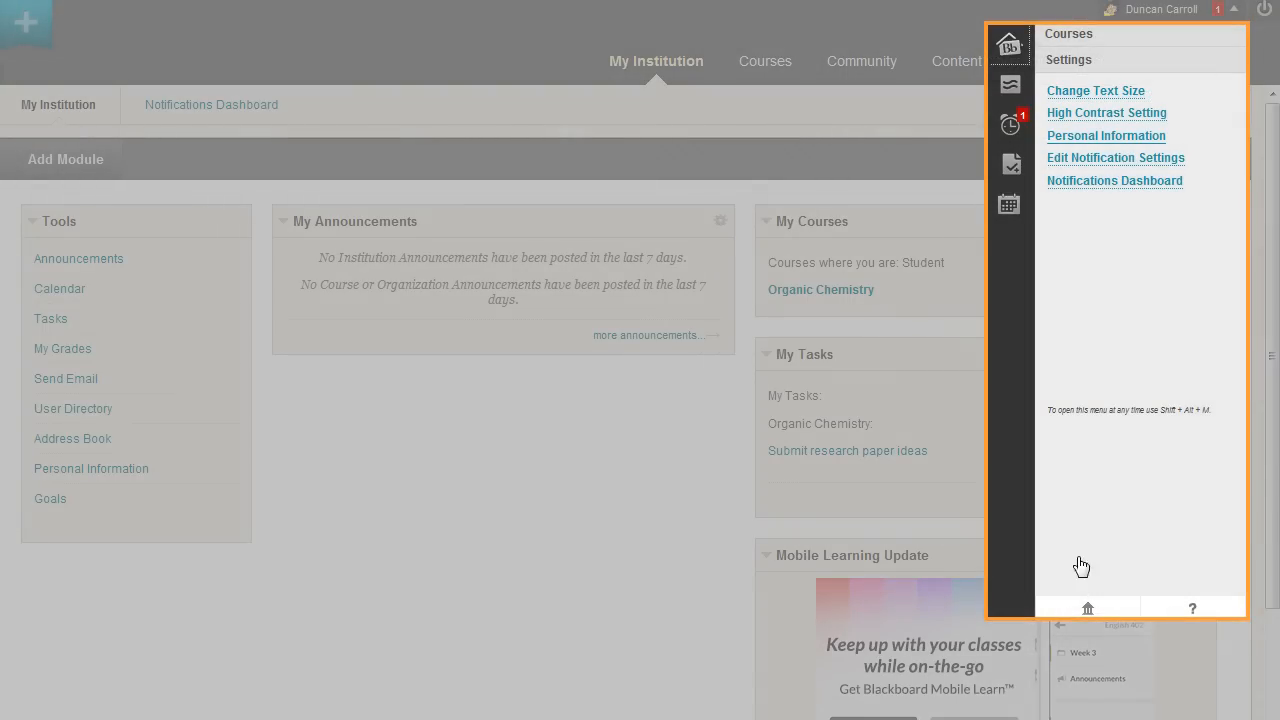
pyautogui.click(1106, 135)
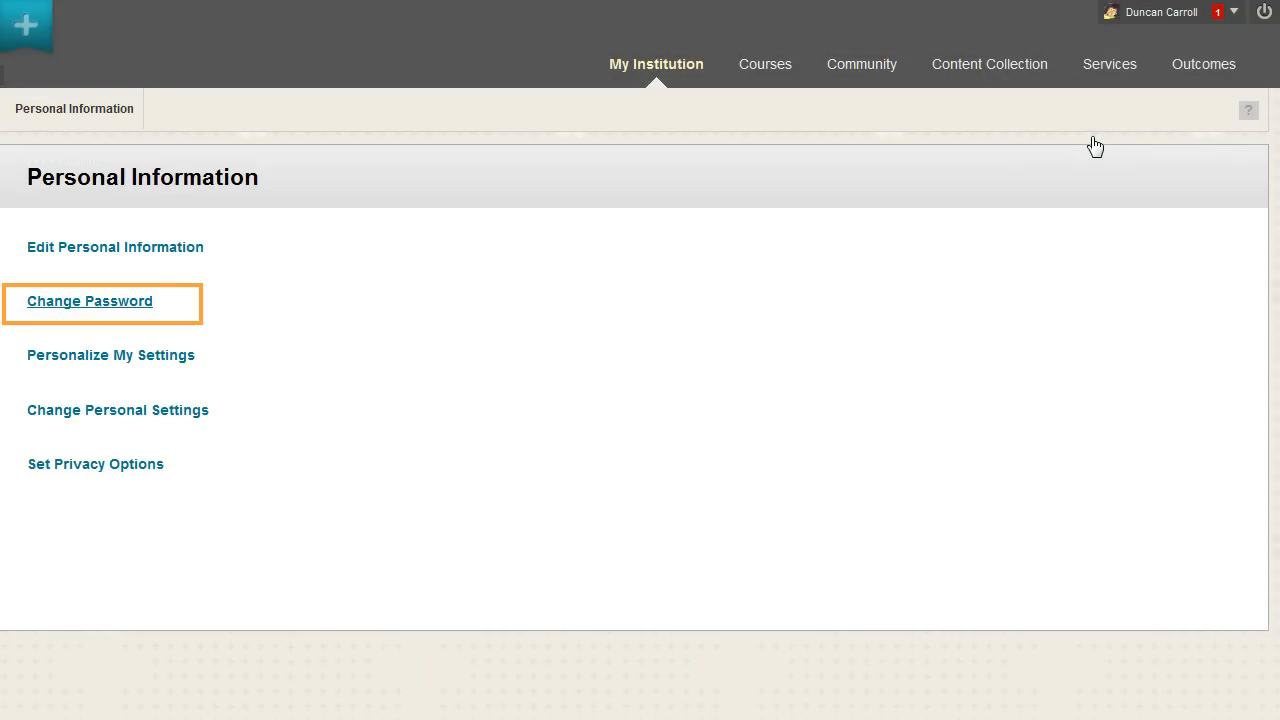
# On the Change Password form, enter the new seven-character password in both fields.
pyautogui.click(89, 301)
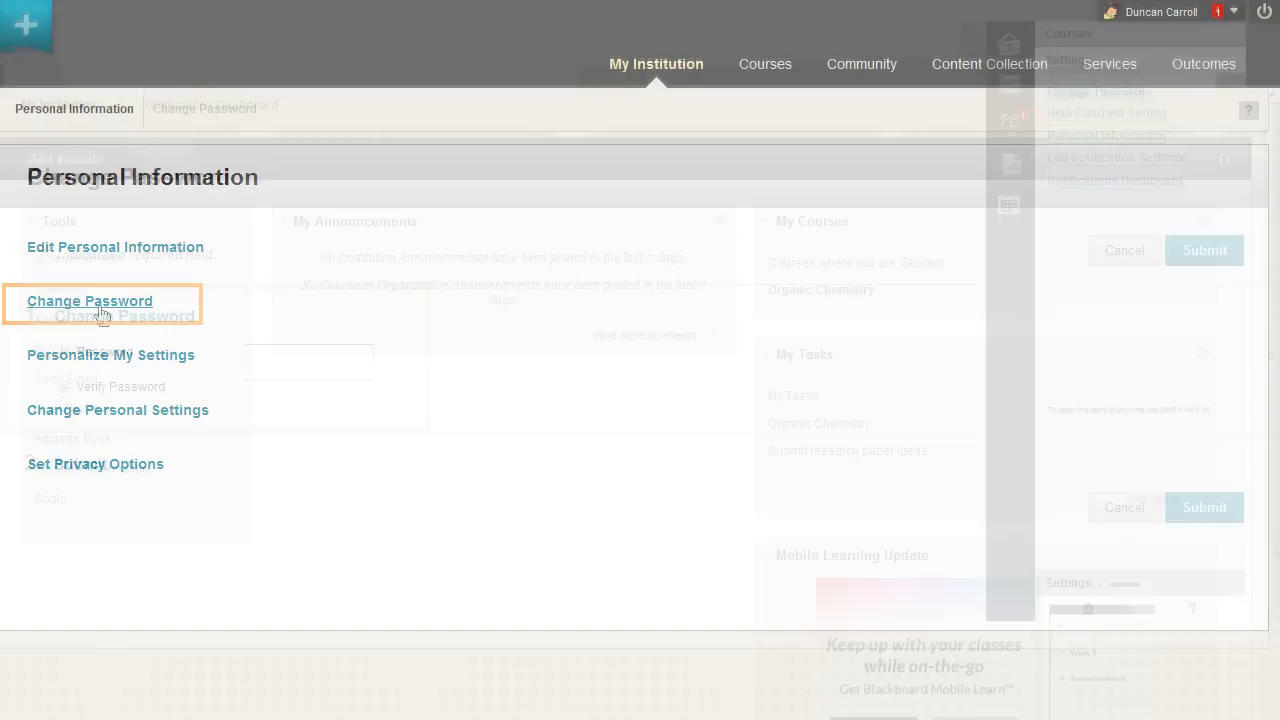
pyautogui.click(89, 301)
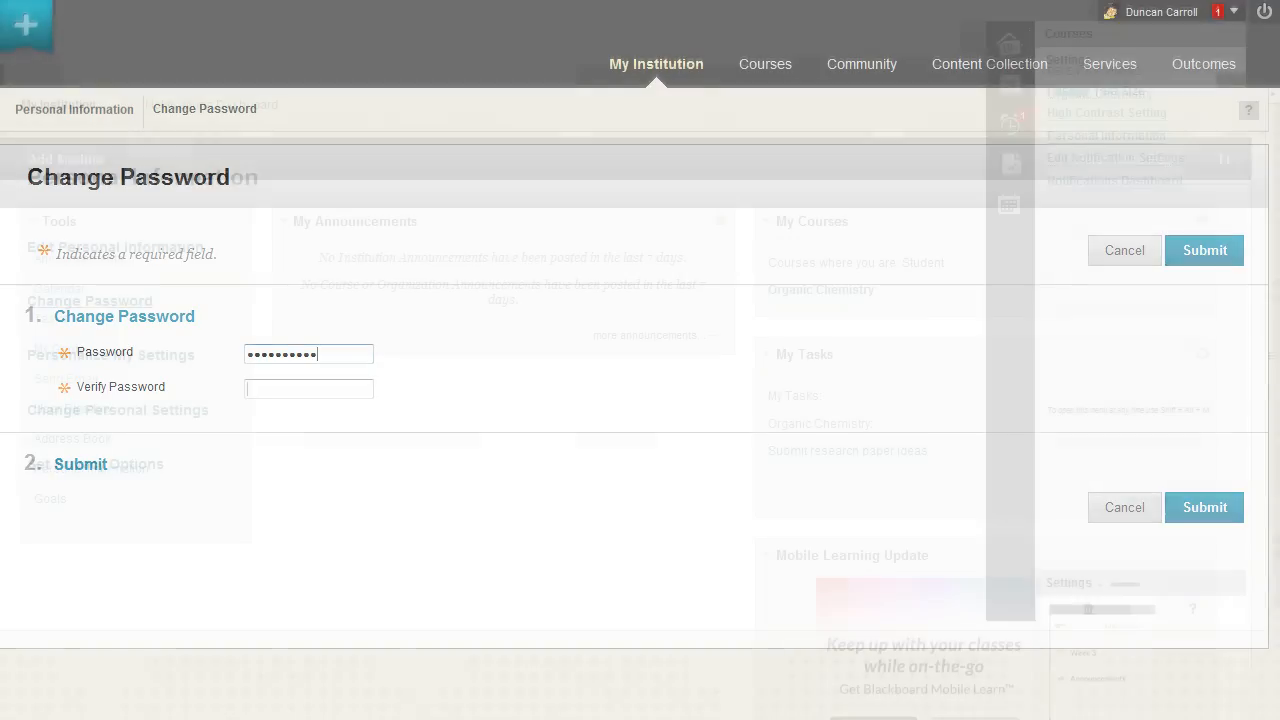
pyautogui.write('•••••••')
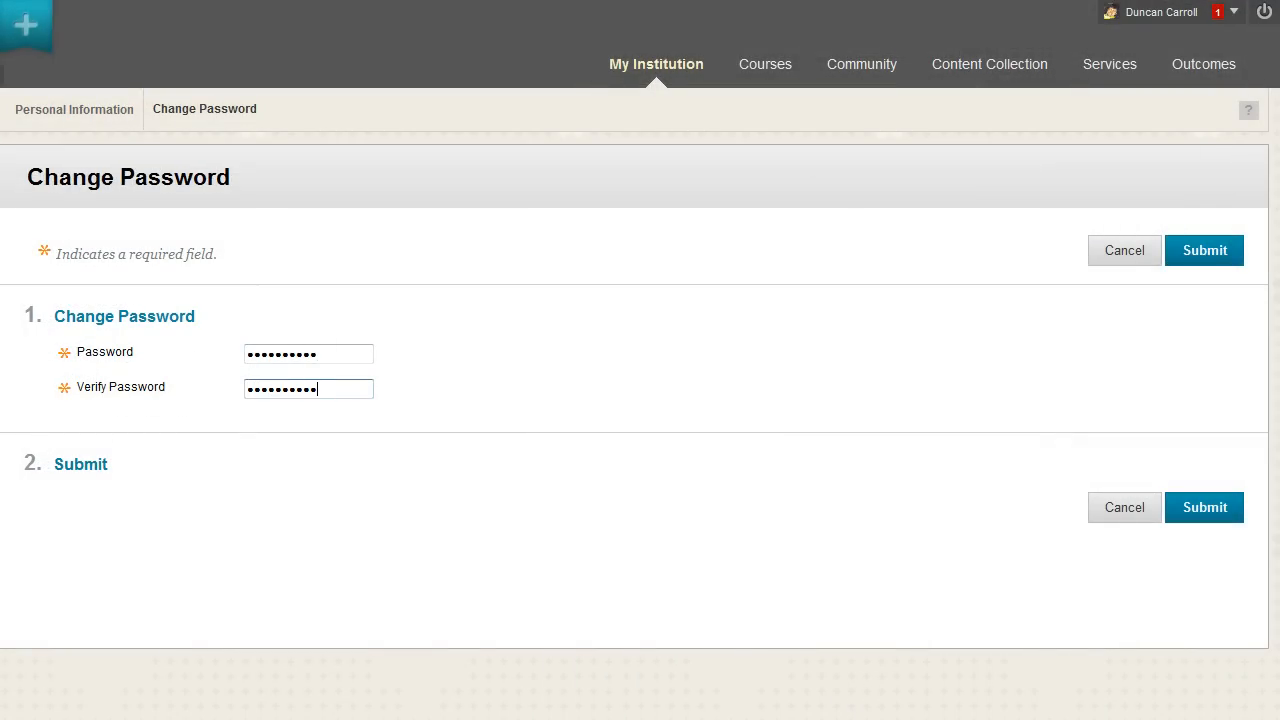
# Submit the Change Password form to get the 'Success: Password edited' message.
pyautogui.click(1205, 507)
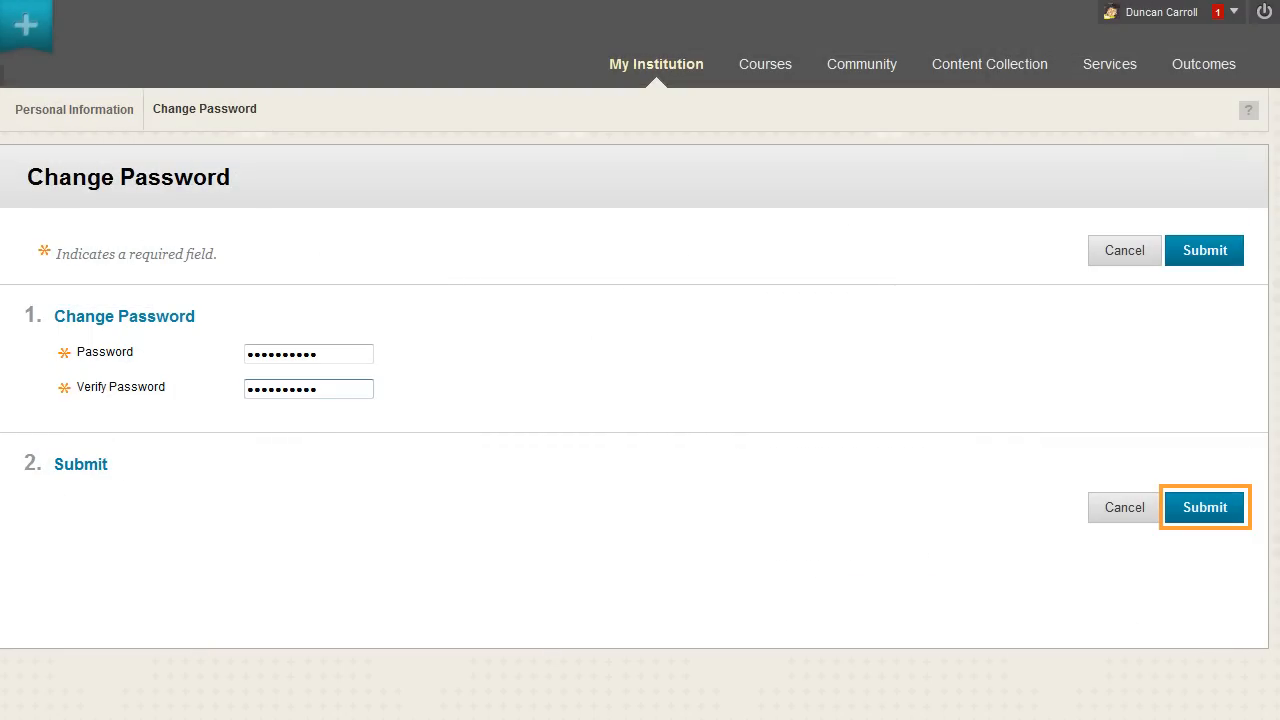
pyautogui.click(1204, 507)
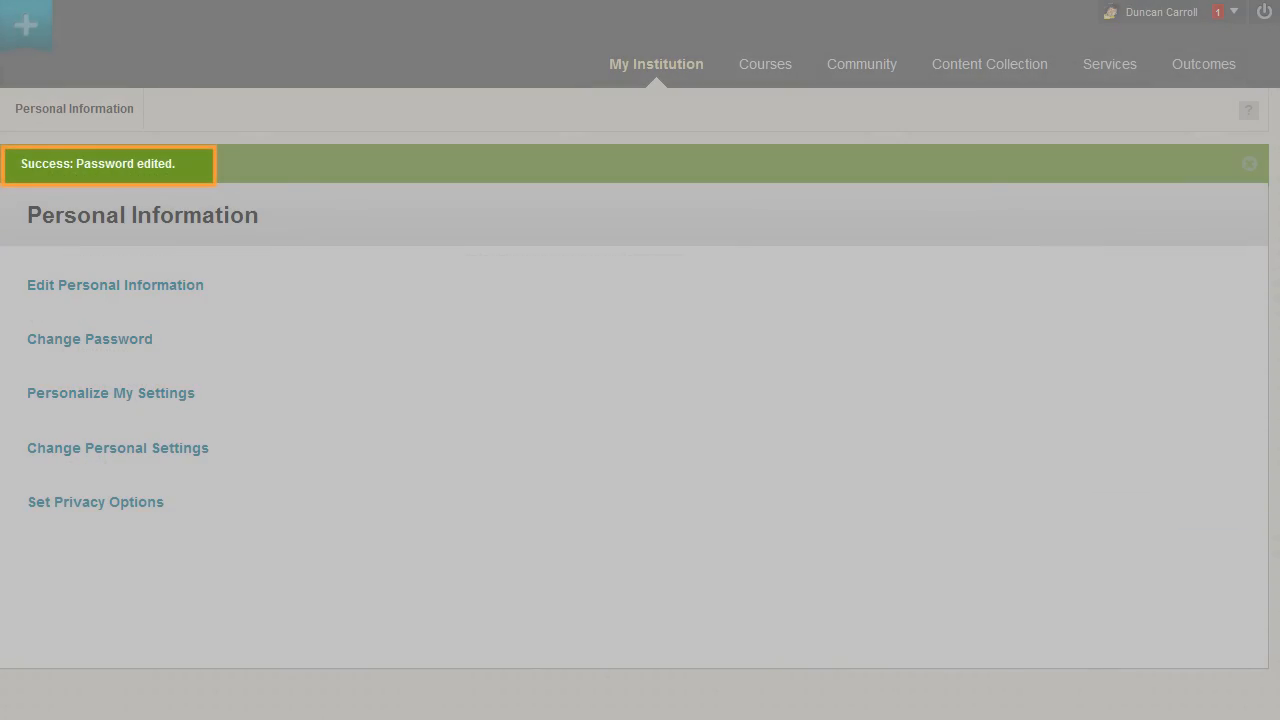